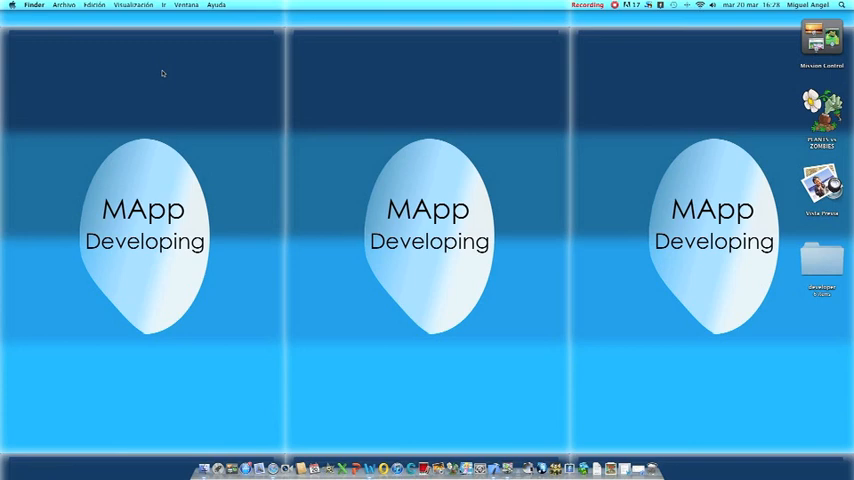
mouse_move(152, 80)
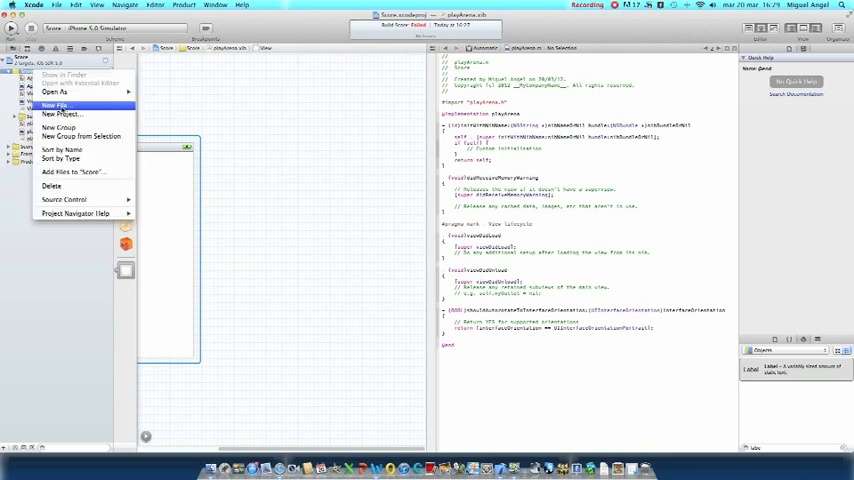
Create a UIViewController subclass with a XIB, then show the Main Menu XIB beside its header.
click(56, 104)
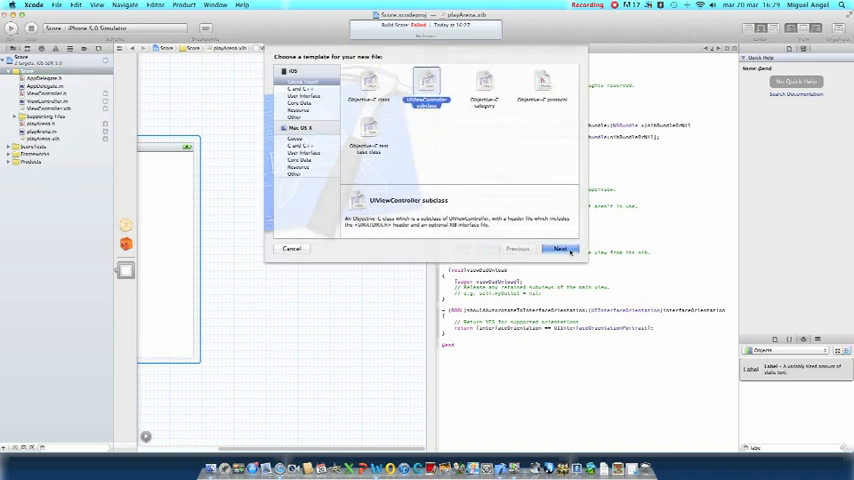
click(560, 250)
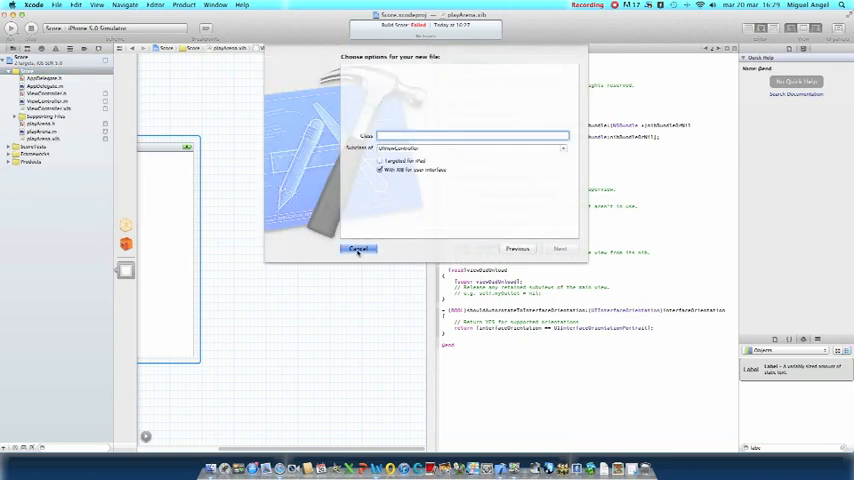
click(358, 248)
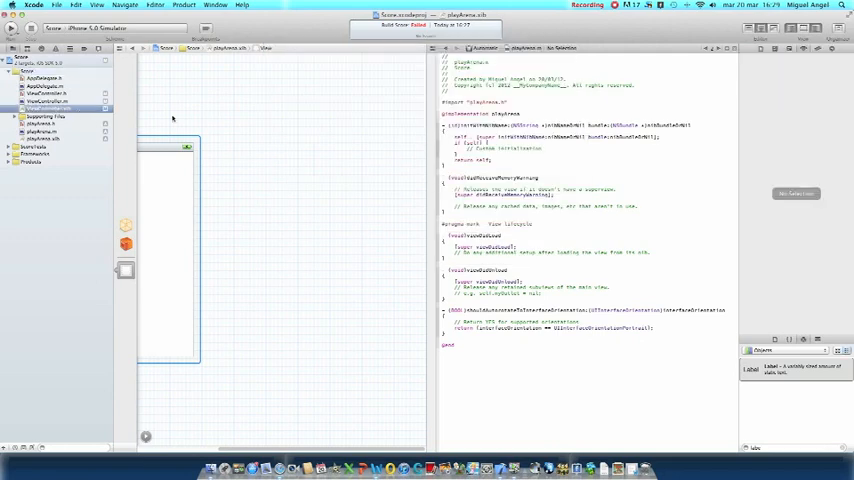
click(44, 108)
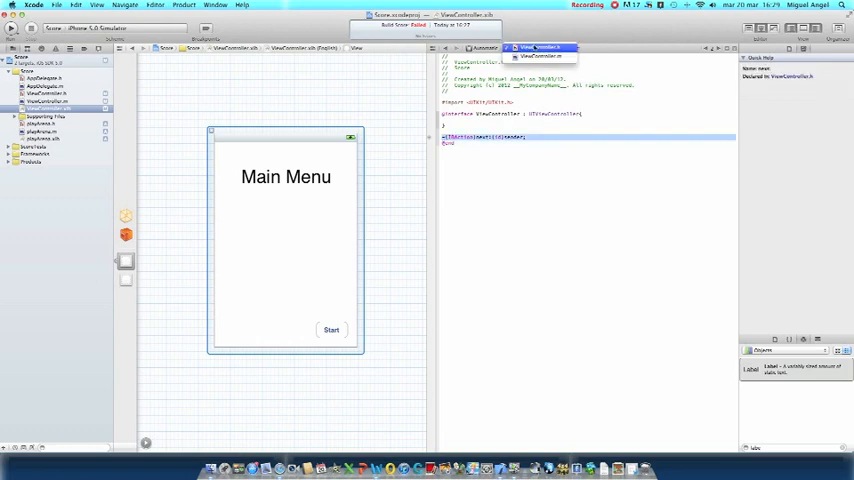
click(540, 56)
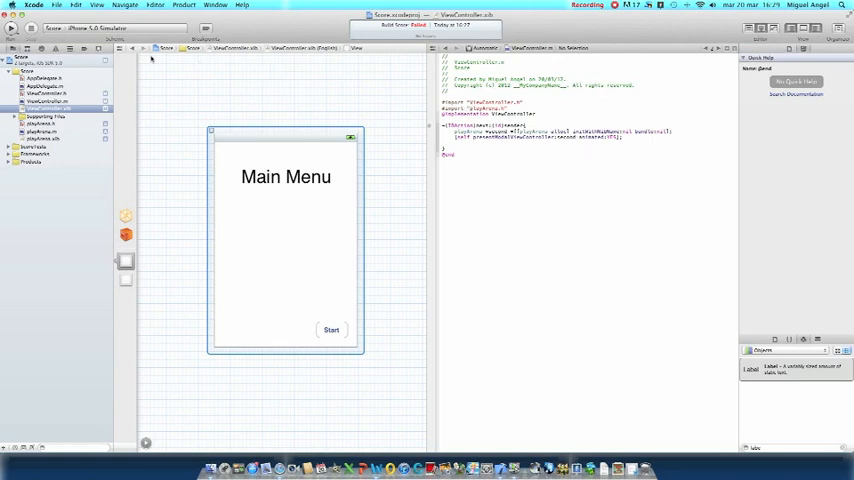
mouse_move(292, 176)
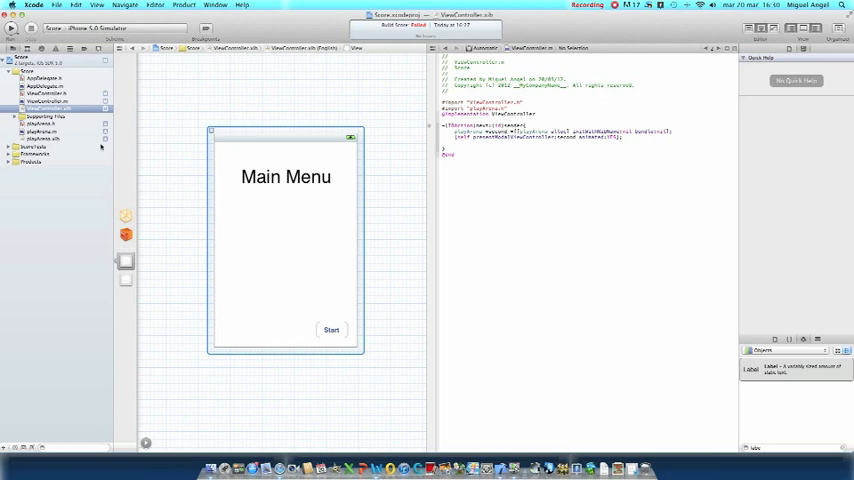
click(44, 138)
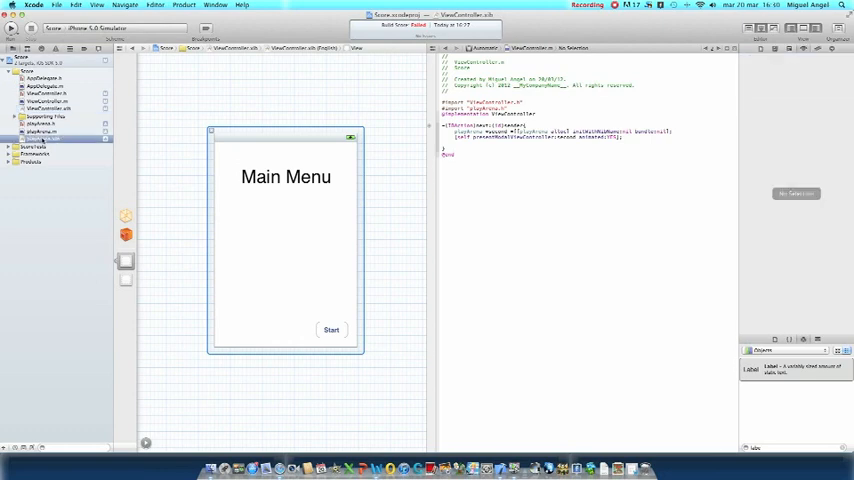
Show playArena.xib and place a UIView across the middle of its screen.
click(42, 132)
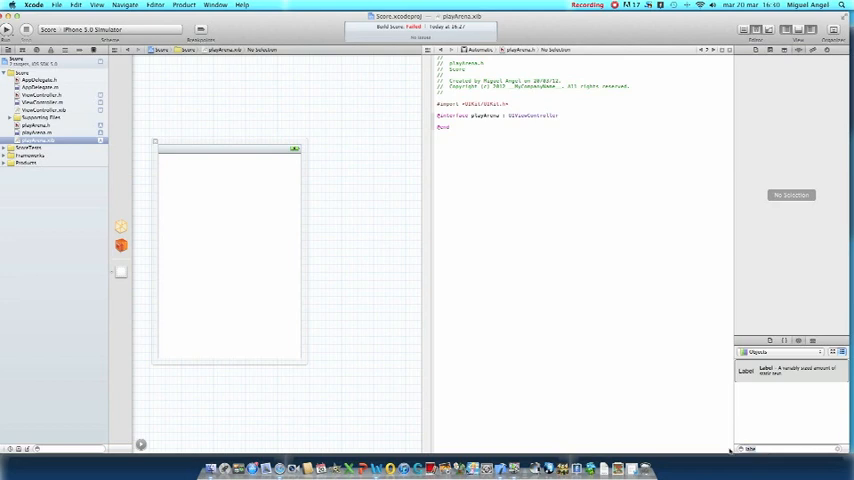
scroll(down, 3)
text(view)
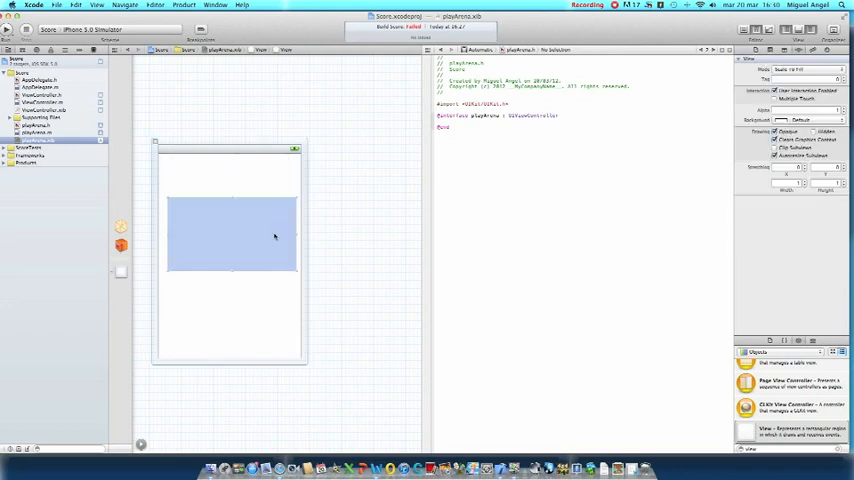
Make the panel green and add 'Your score was' and 'Last Score' labels, each with a text field.
click(800, 120)
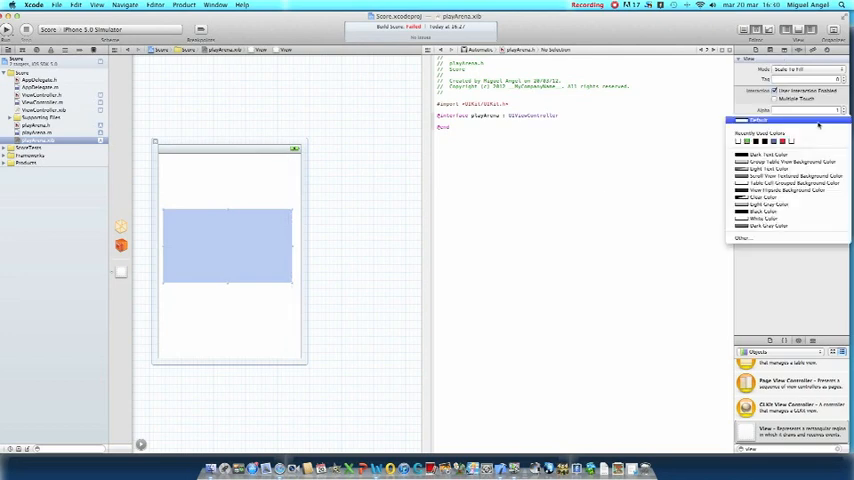
click(768, 196)
text(label)
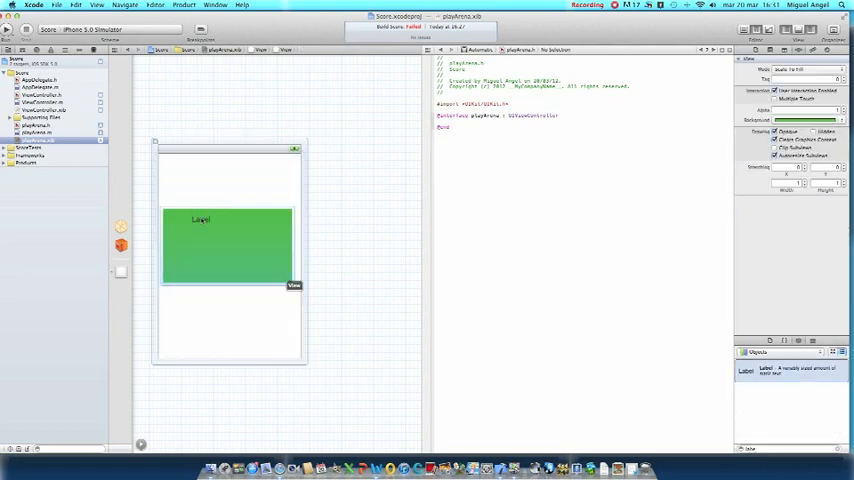
click(200, 220)
text(Your score was)
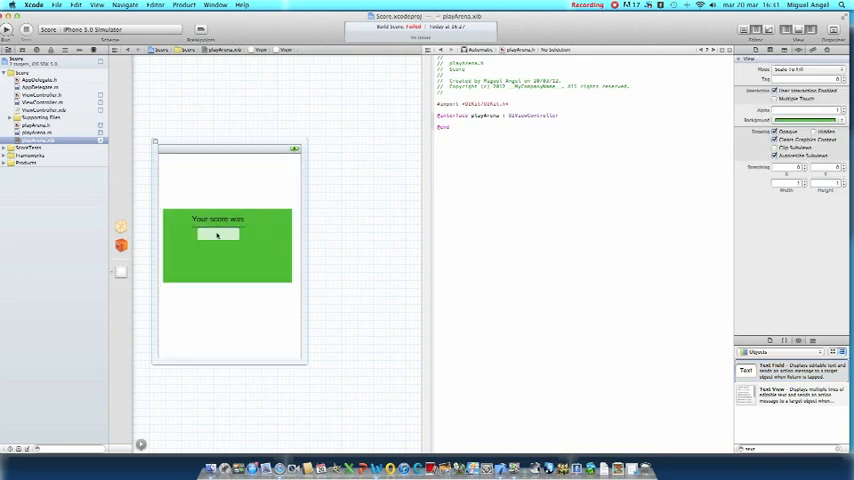
click(218, 220)
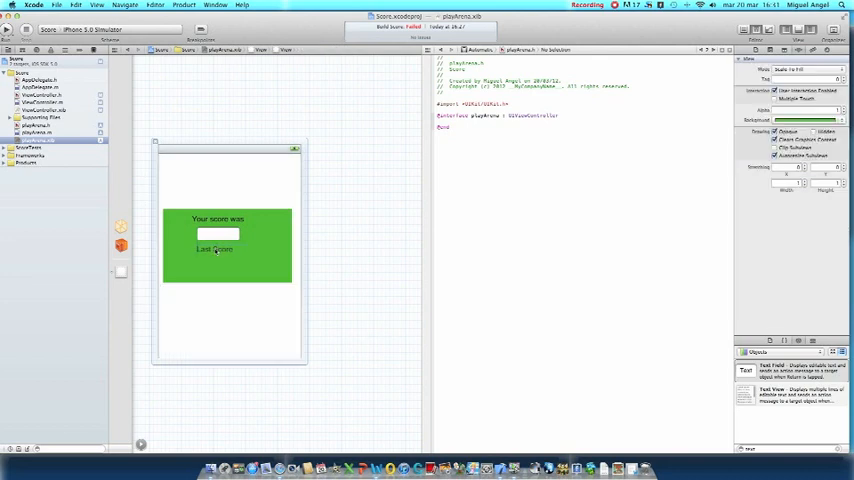
click(216, 252)
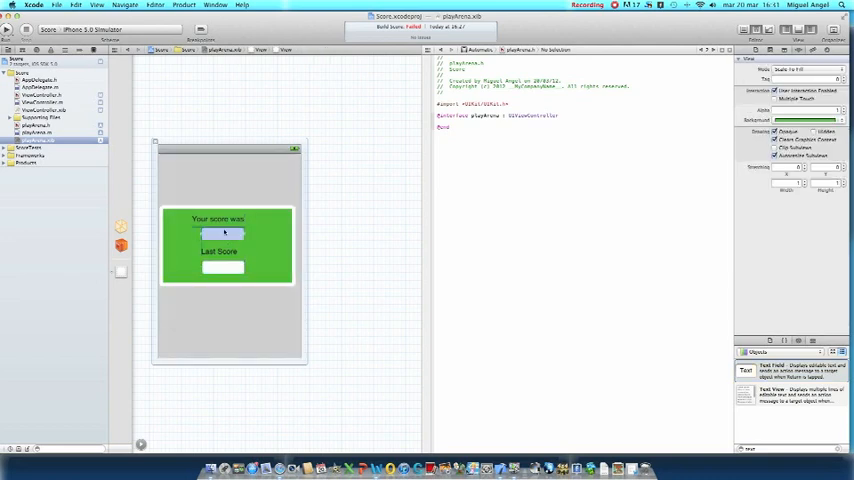
Place a Round Rect Button at the bottom-right of the green panel.
click(218, 220)
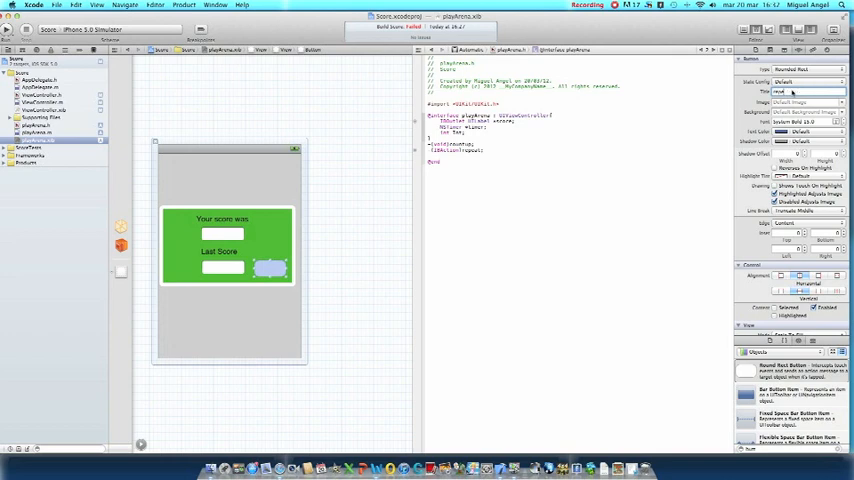
Title the button 'repeat' and declare the panel's outlets and actions in playArena.h.
text(repeat)
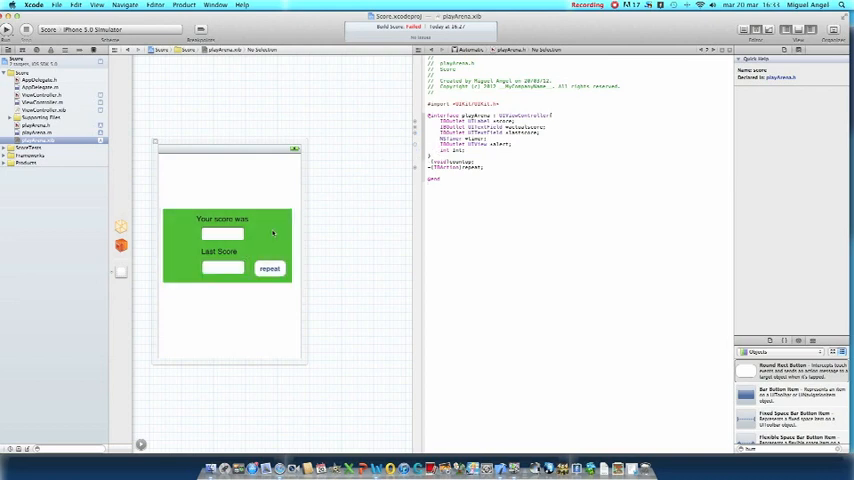
mouse_move(520, 72)
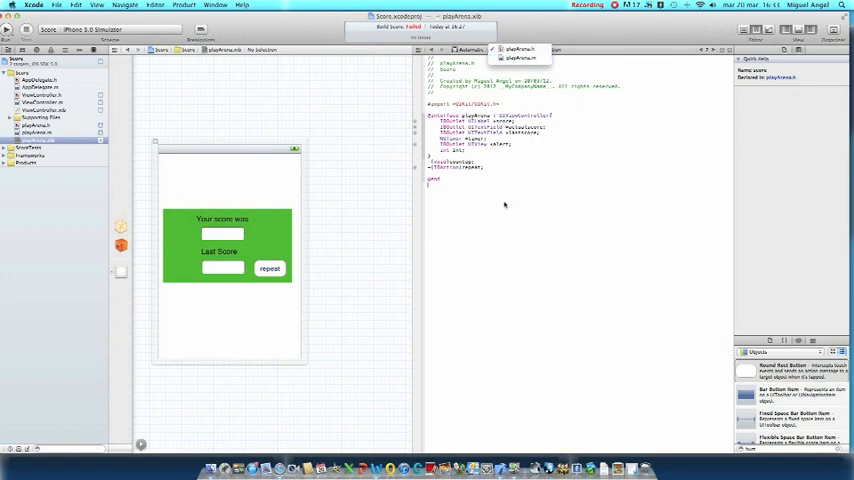
click(520, 56)
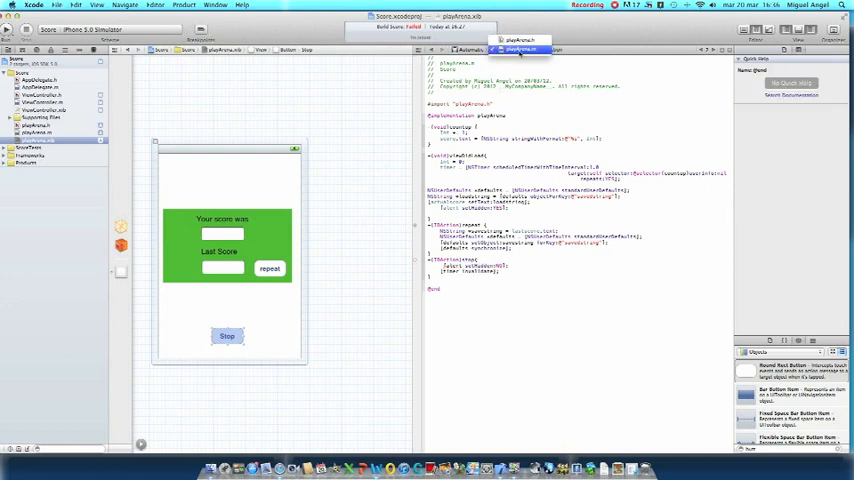
Declare outlets for the score labels, fields and buttons in playArena.h.
click(520, 48)
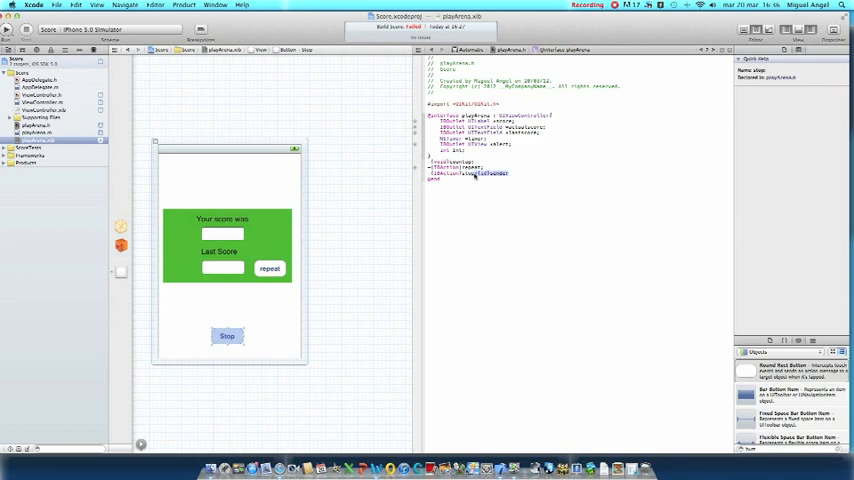
click(470, 176)
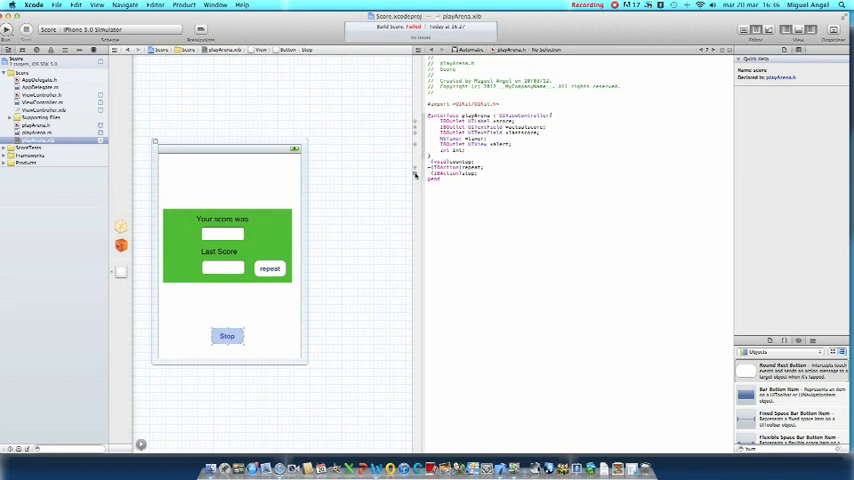
click(520, 48)
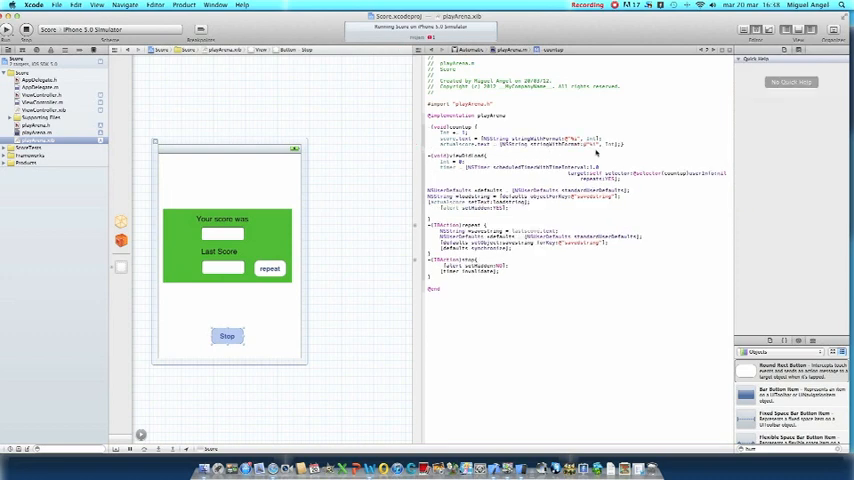
Run the app again, stopping the already-running copy to relaunch in the simulator.
click(10, 32)
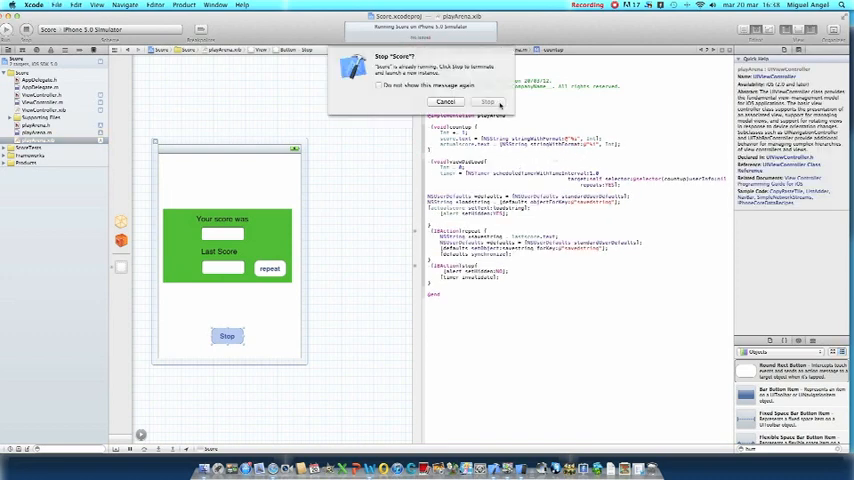
click(488, 102)
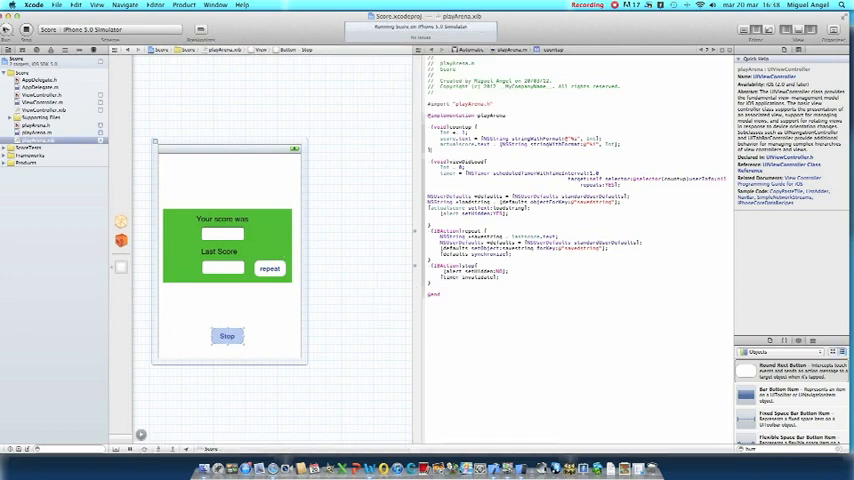
click(8, 32)
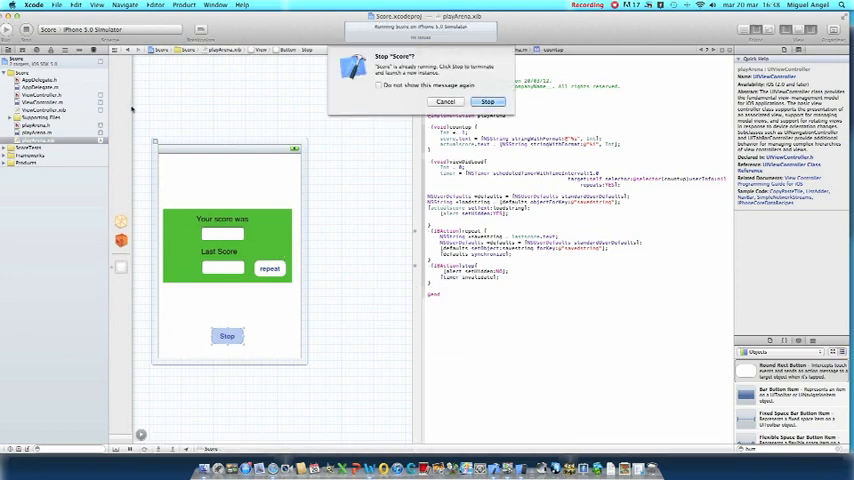
click(488, 102)
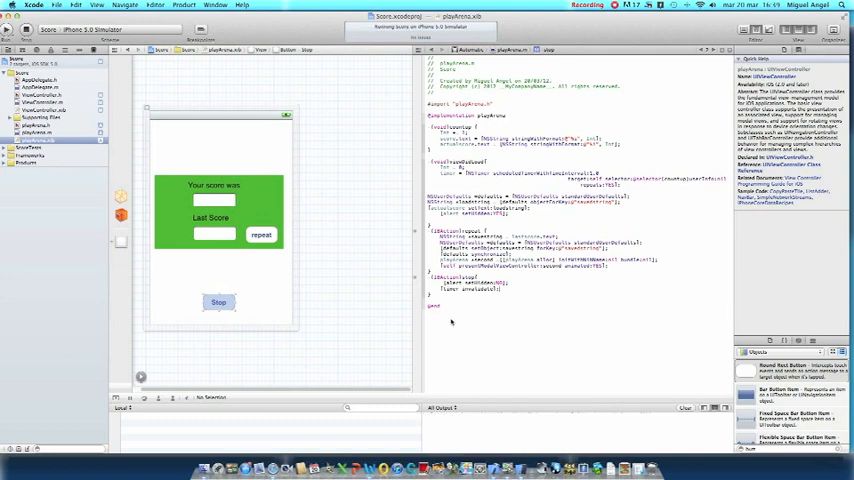
mouse_move(220, 174)
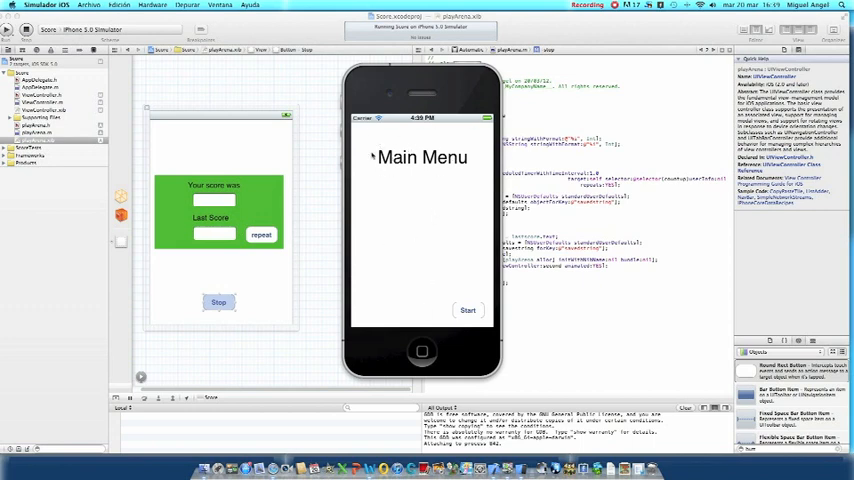
Start a round from Main Menu, stop it to show the score, then repeat to reset the counter.
click(468, 310)
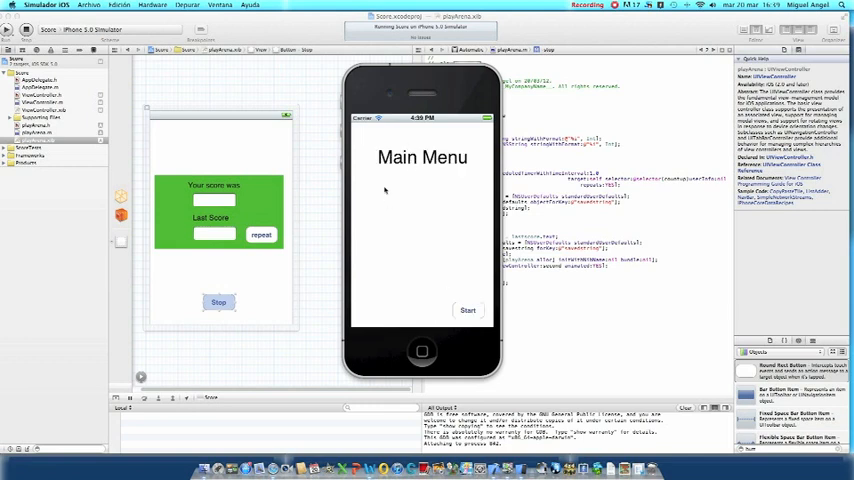
click(468, 310)
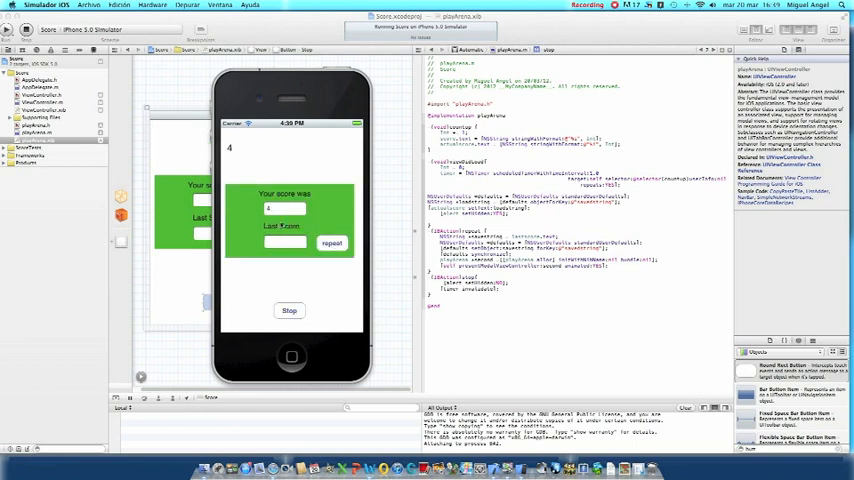
click(332, 244)
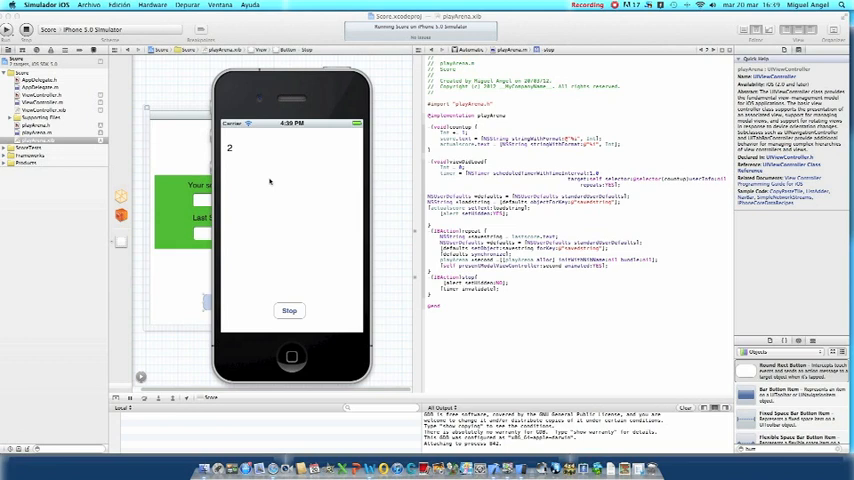
click(288, 310)
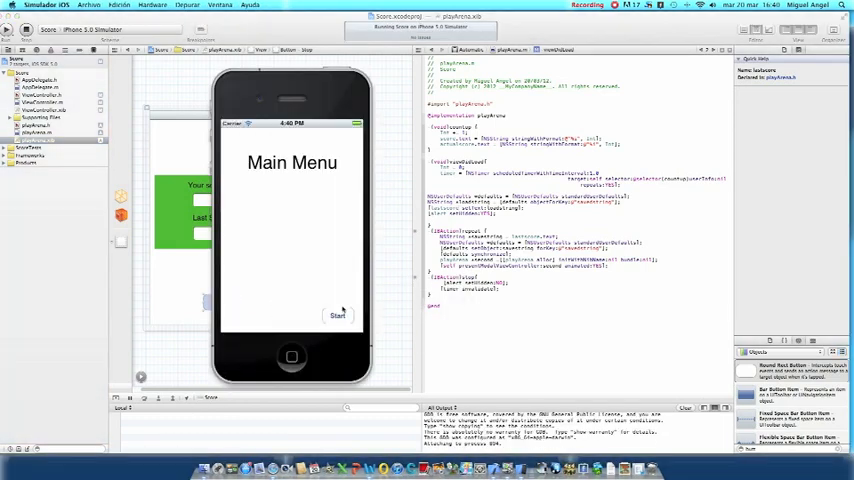
Start another round and stop it so the score and last score show on the green panel.
click(338, 316)
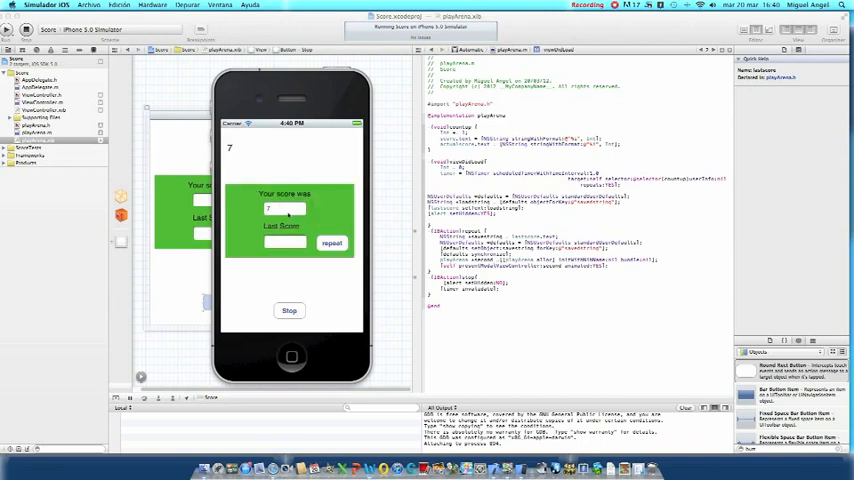
click(288, 310)
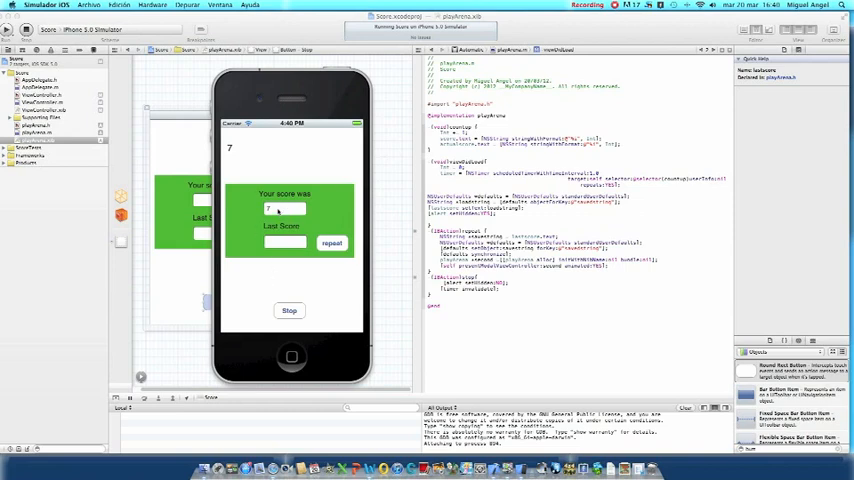
mouse_move(366, 260)
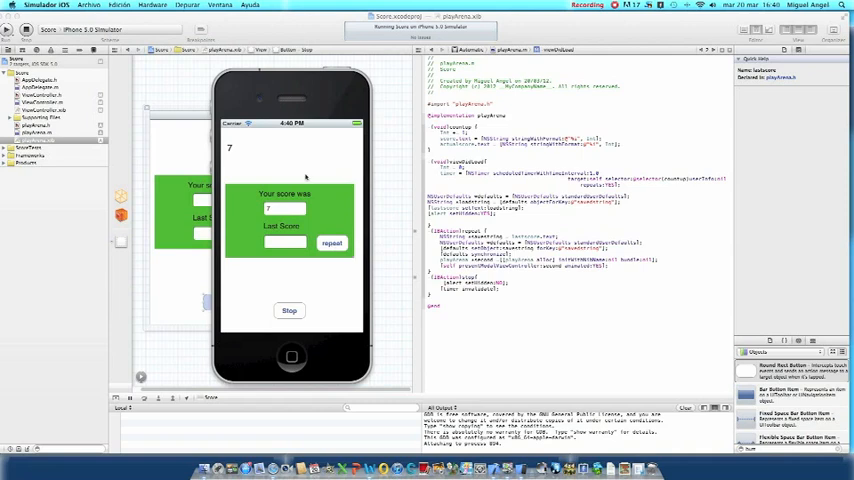
mouse_move(492, 240)
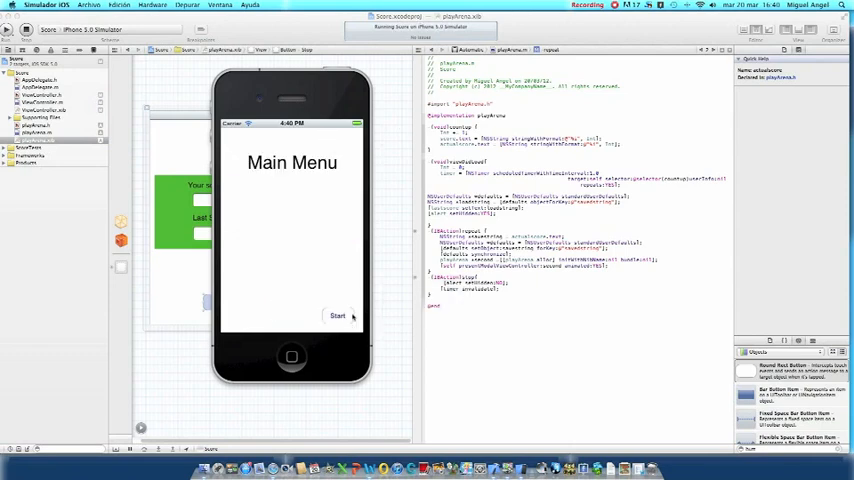
Start a fresh round from the Main Menu so the arena counter climbs with score and Last Score shown.
click(338, 316)
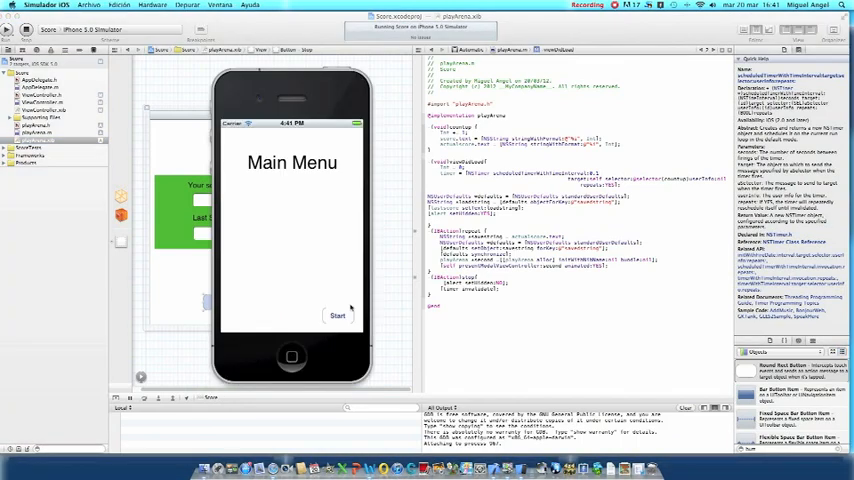
click(338, 316)
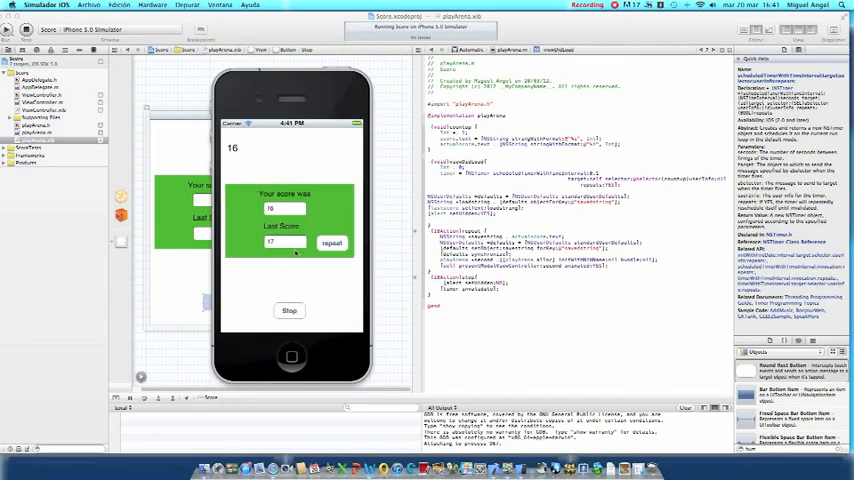
click(332, 244)
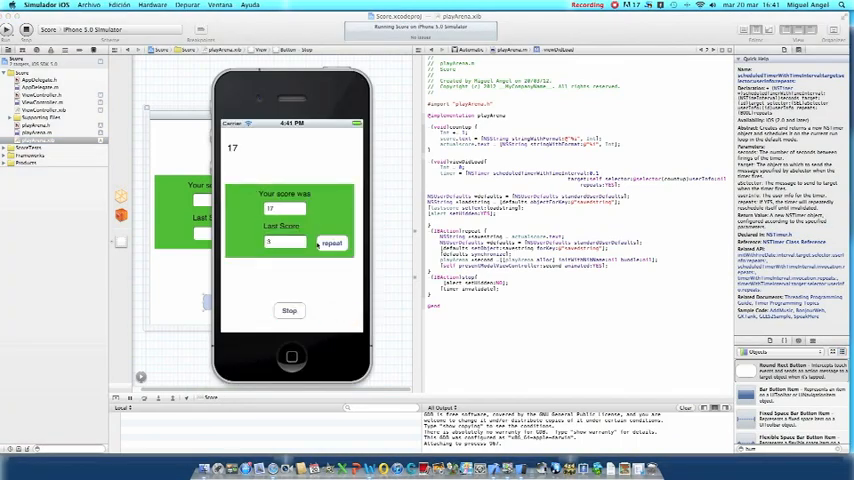